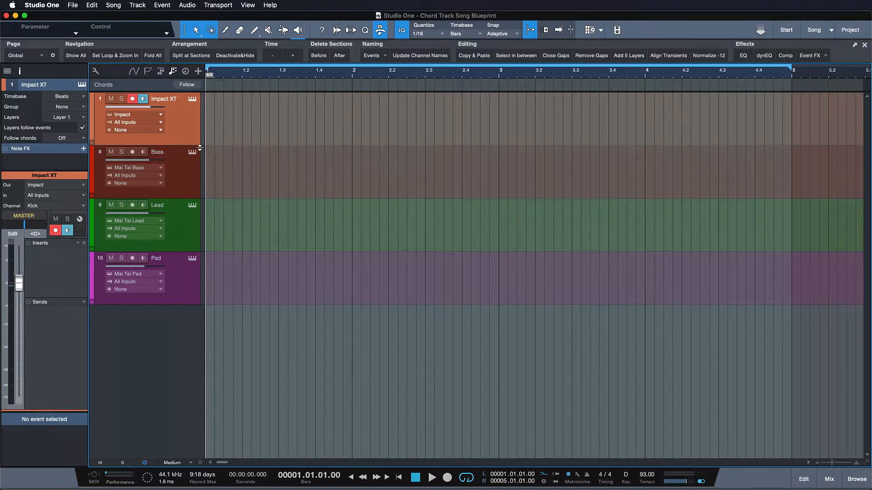
mouse_move(174, 174)
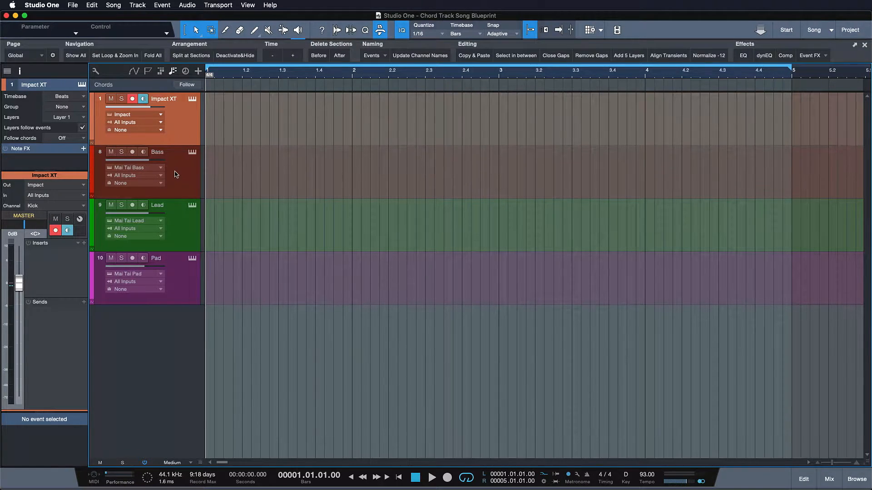
Check the chord-follow mode of the Bass, Lead, Pad and Impact XT tracks
click(157, 153)
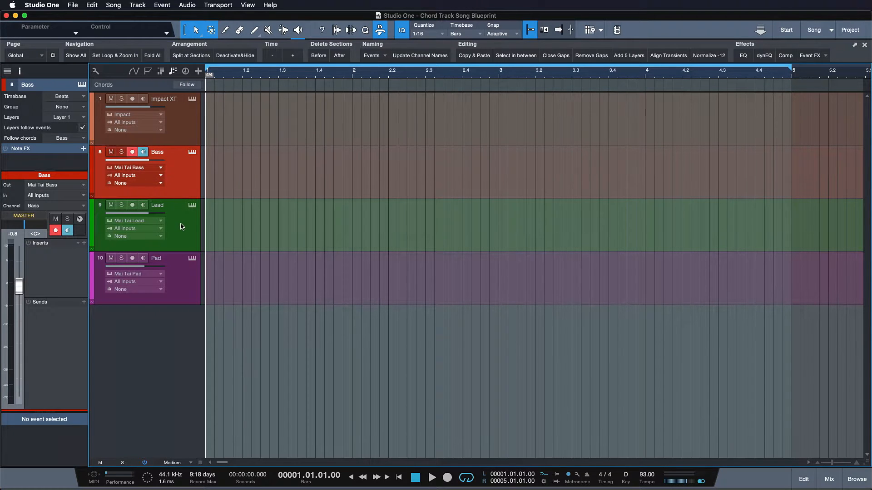
click(157, 205)
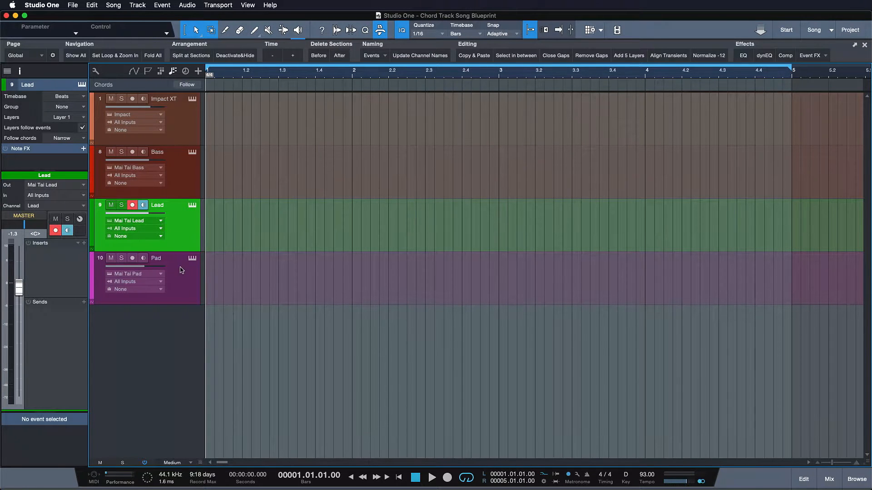
click(157, 257)
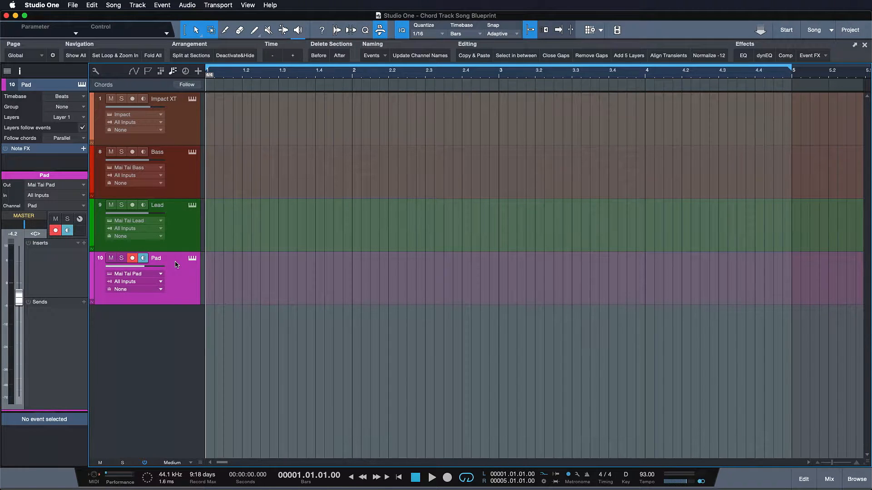
click(163, 98)
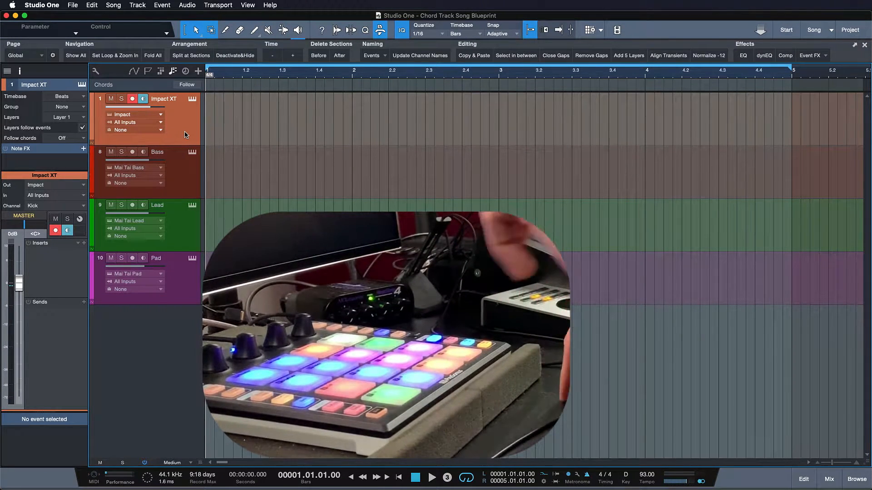
Record the drum part, then arm the Lead track and record its part across bars 1–5
click(432, 477)
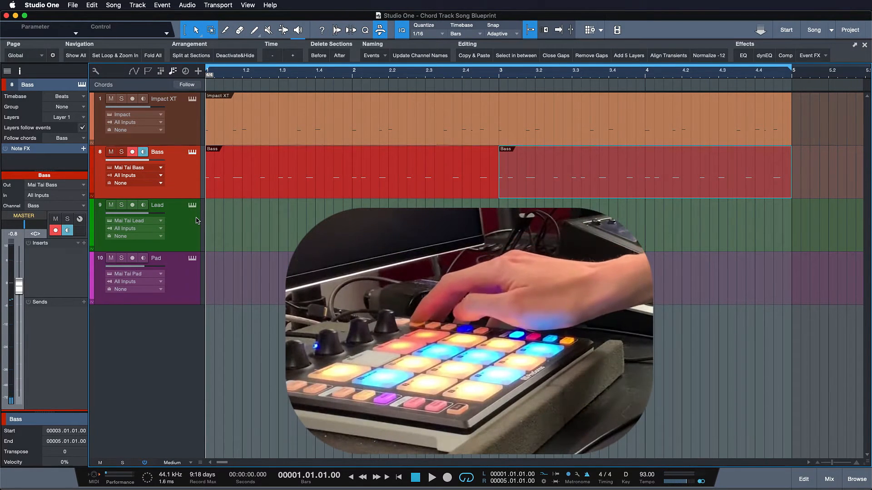
click(157, 205)
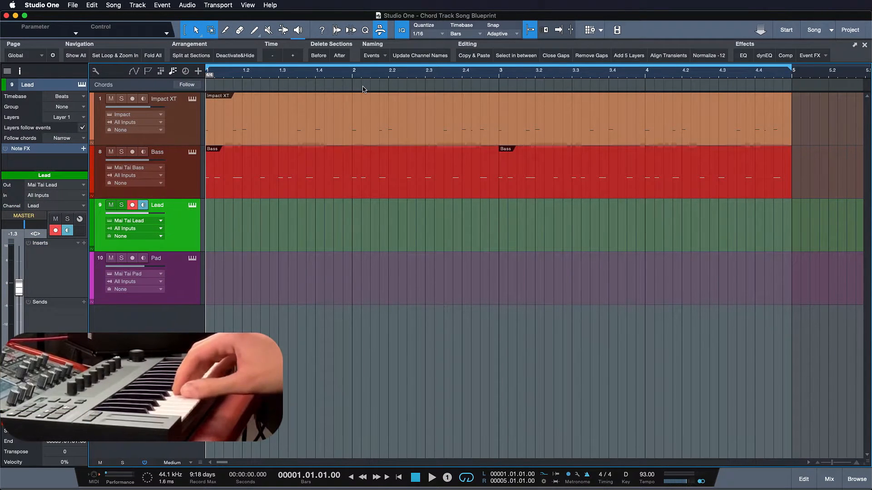
click(434, 477)
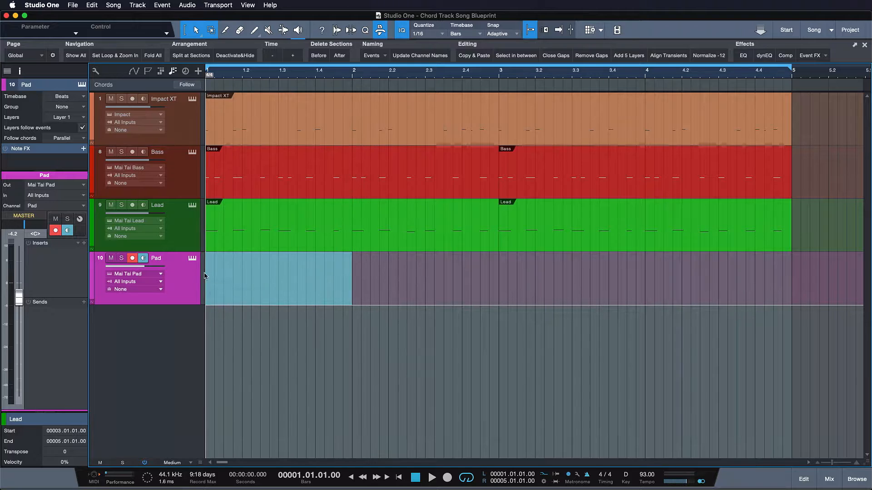
Create a Pad part and enter a sustained D3–F3–A3 chord in each of bars 1–4
double_click(278, 278)
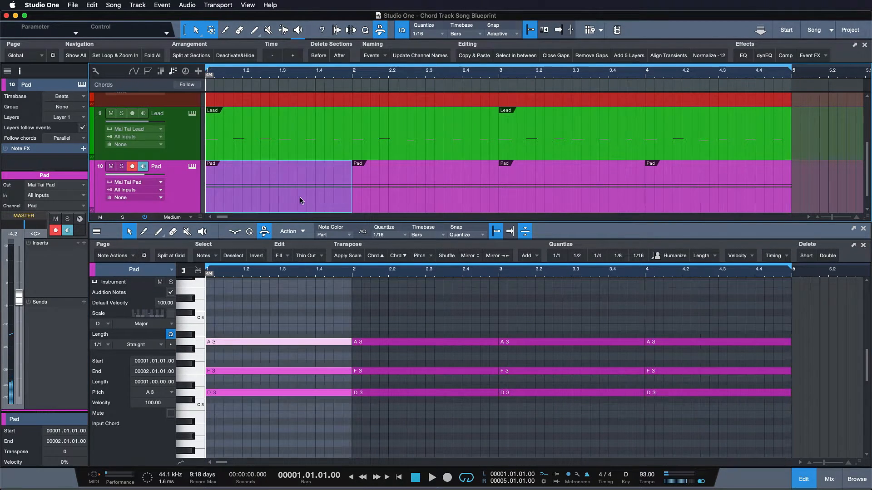
mouse_move(383, 205)
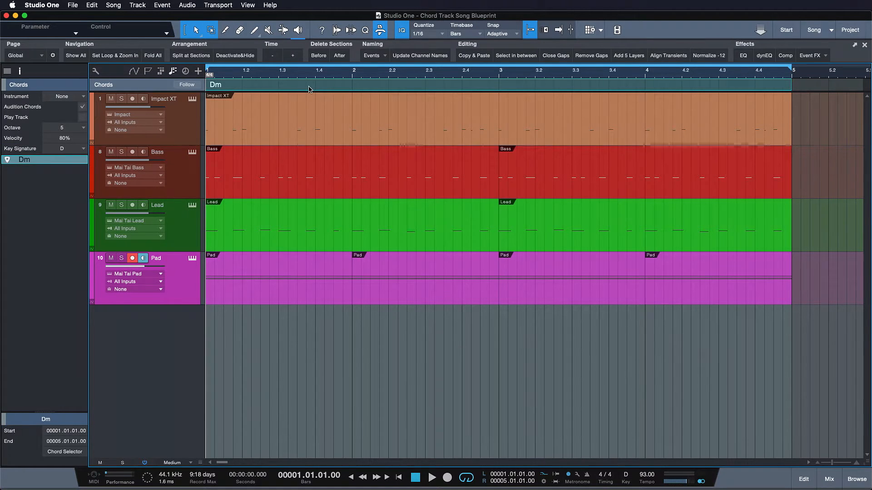
Select the Dm chord event on the chord track for splitting into one-bar chords
click(225, 29)
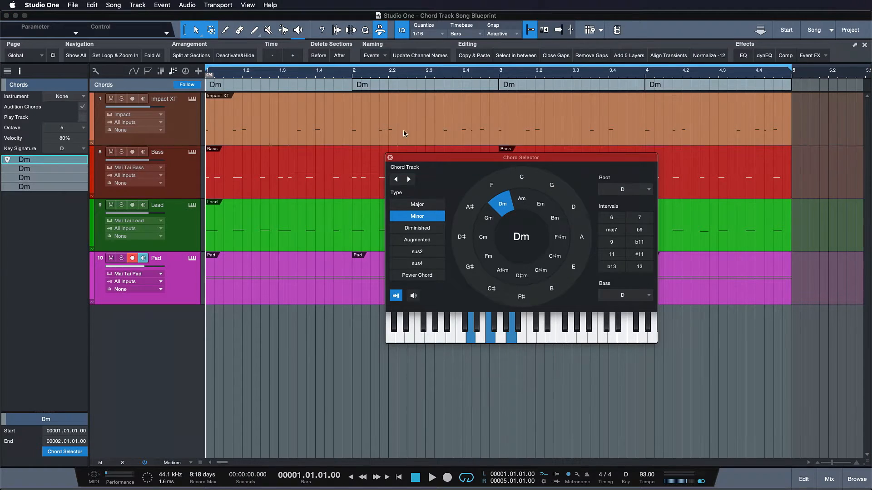
mouse_move(433, 158)
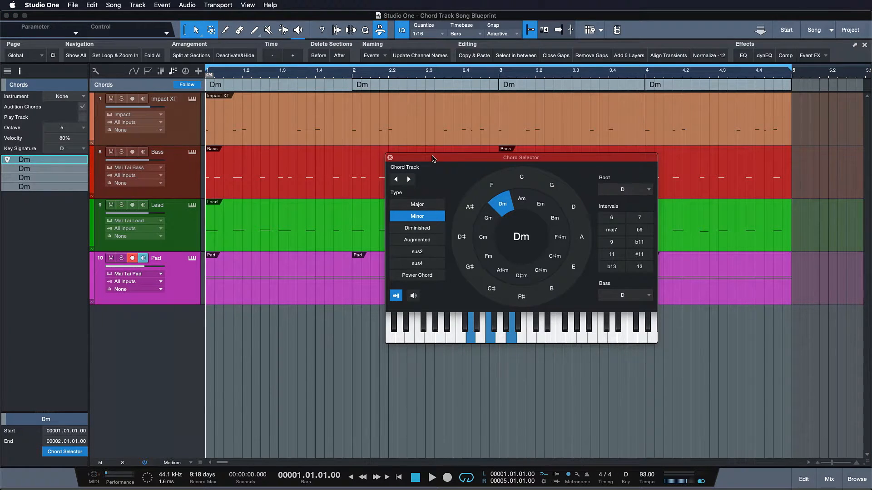
Move the Chord Selector aside, enable Audition Chords and list the chord preview instruments
drag(433, 157, 356, 162)
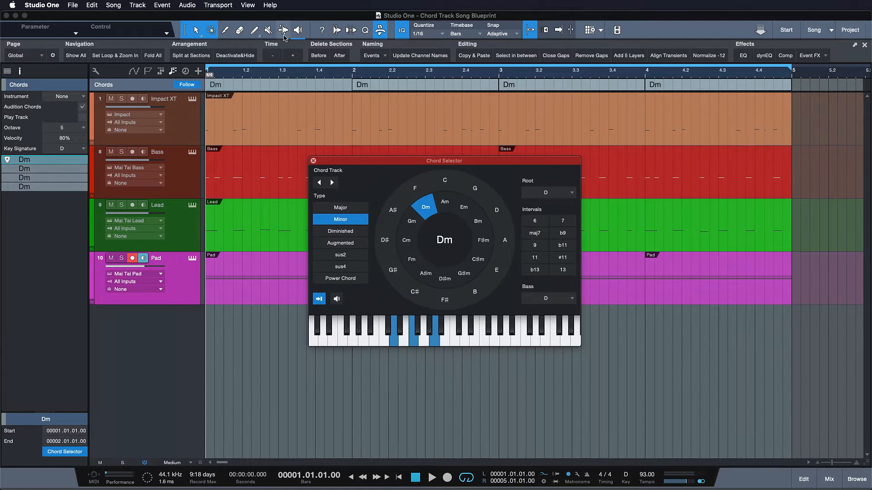
mouse_move(297, 31)
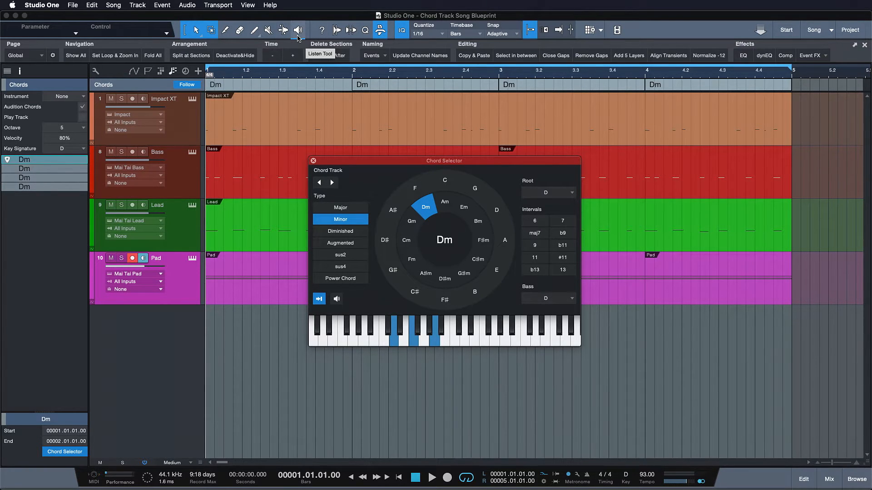
mouse_move(336, 298)
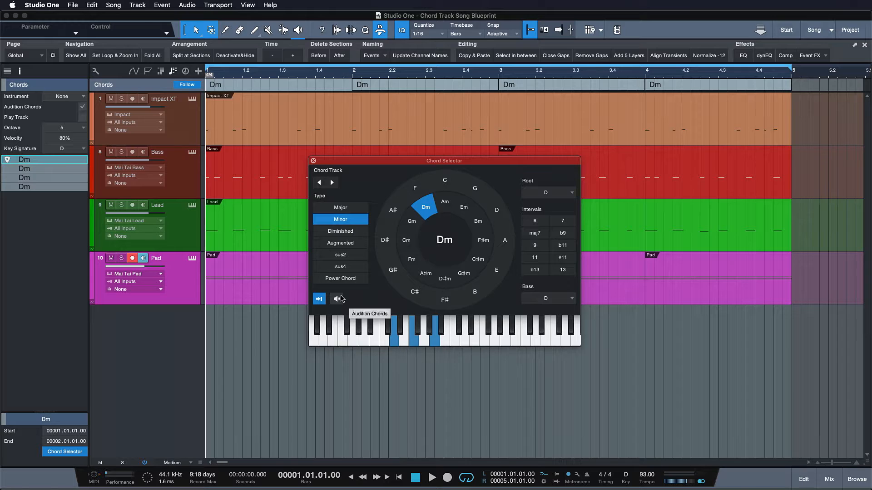
click(336, 298)
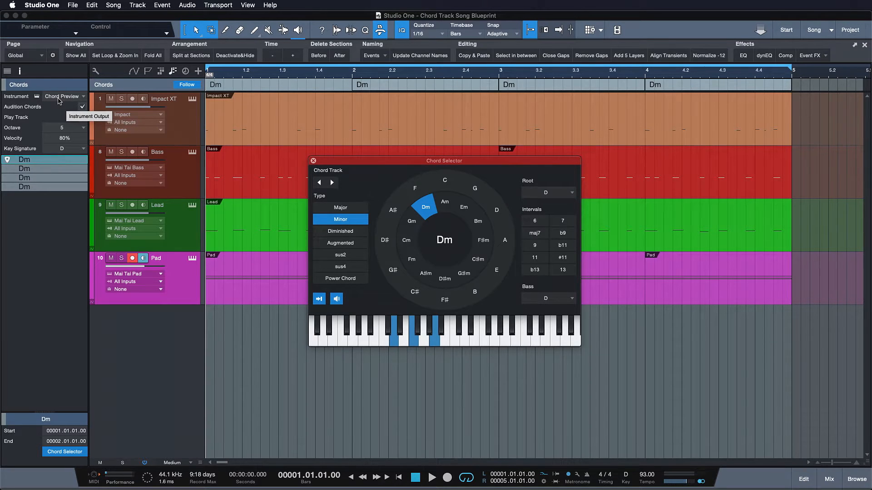
click(414, 188)
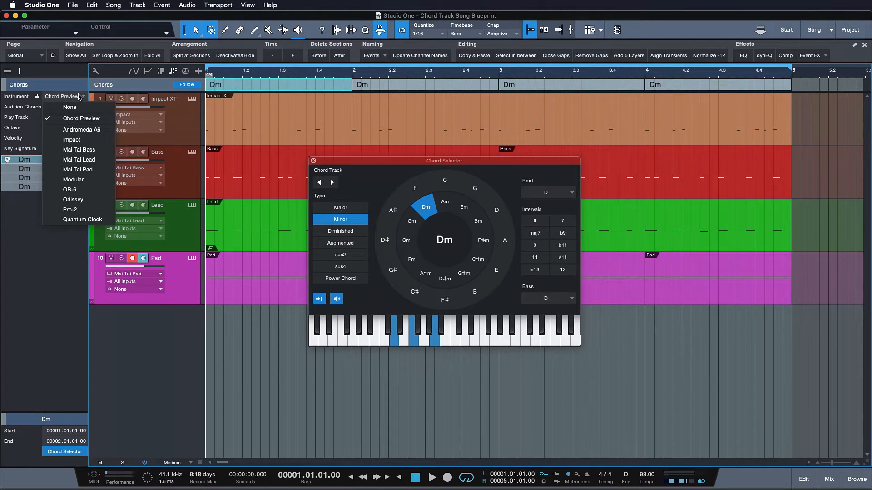
mouse_move(78, 170)
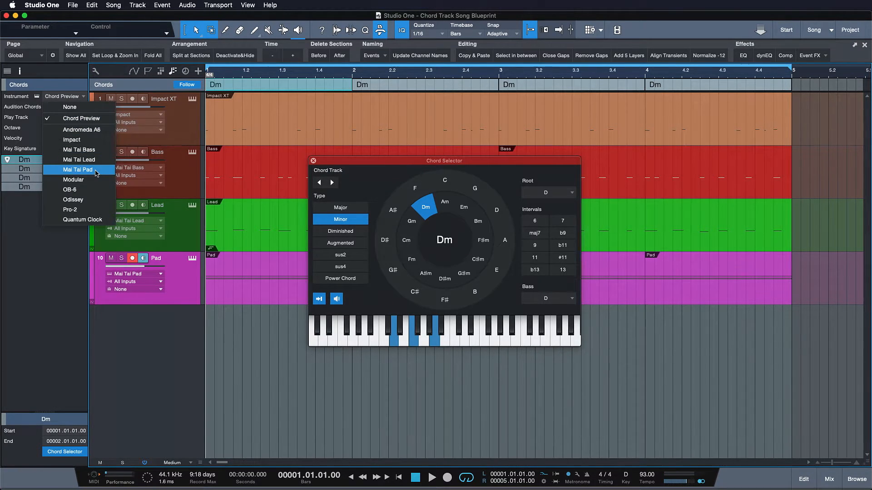
Choose Mai Tai Pad as preview instrument and begin setting chords 2–4 from the wheel
click(415, 189)
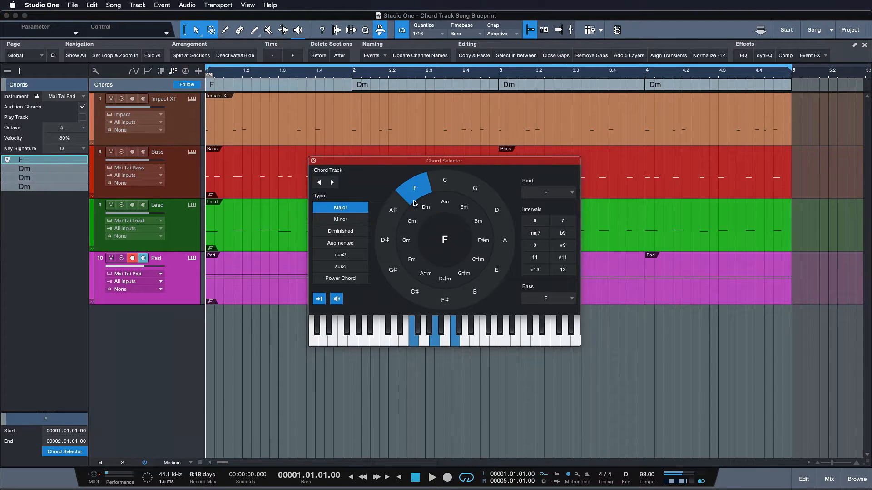
click(424, 207)
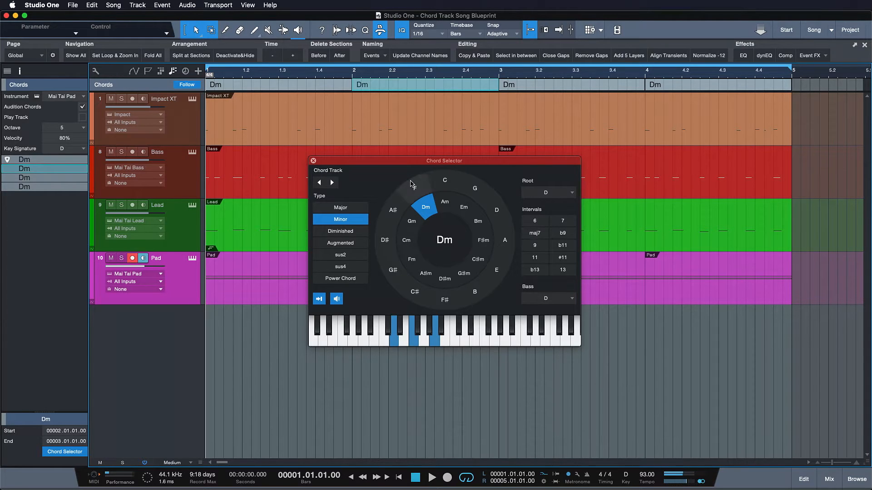
click(414, 187)
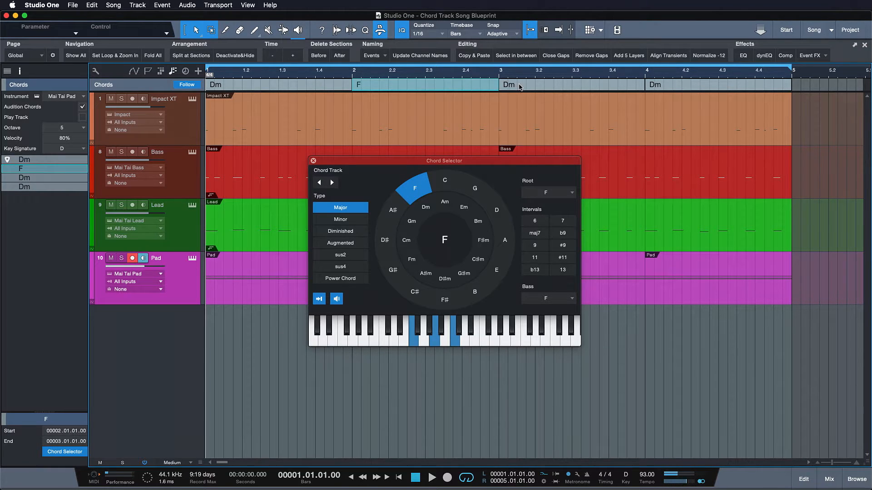
click(412, 221)
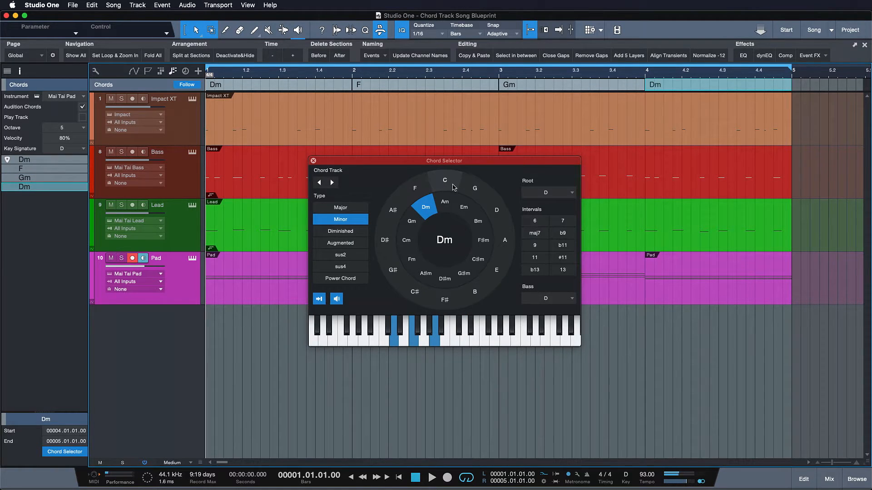
click(445, 180)
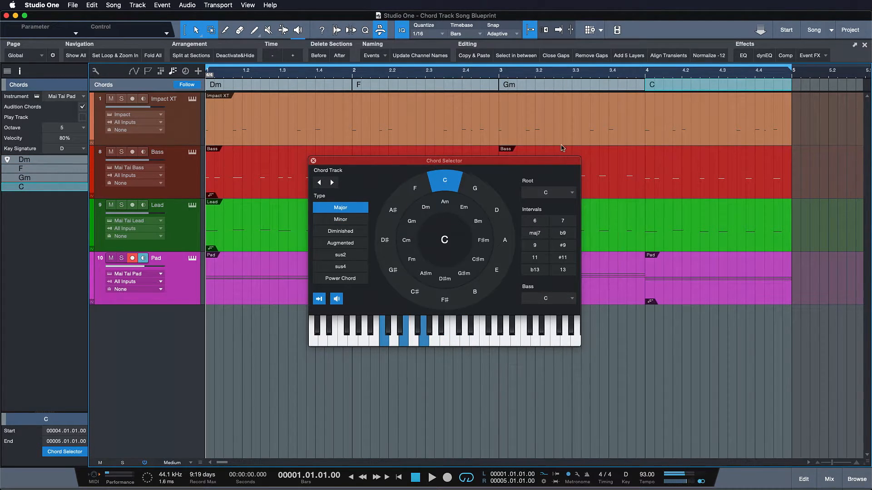
mouse_move(504, 175)
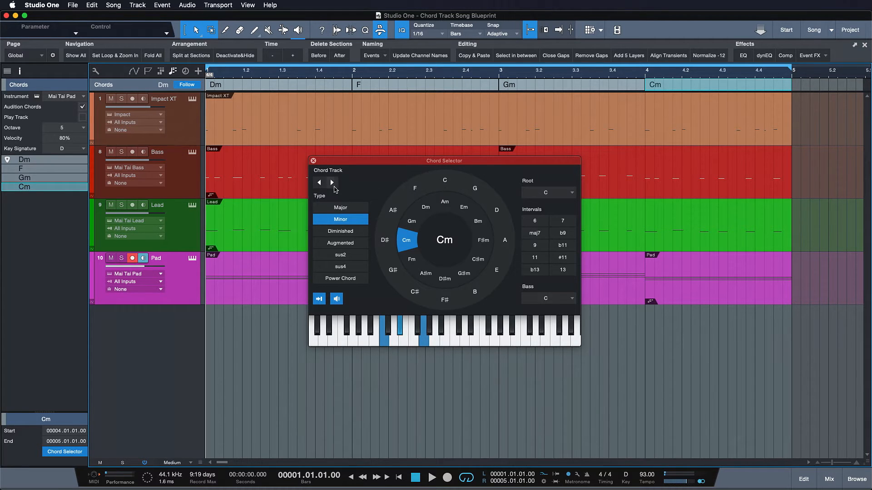
Correct the third chord to C and the fourth to Gm, giving Dm–F–C–Gm
click(412, 220)
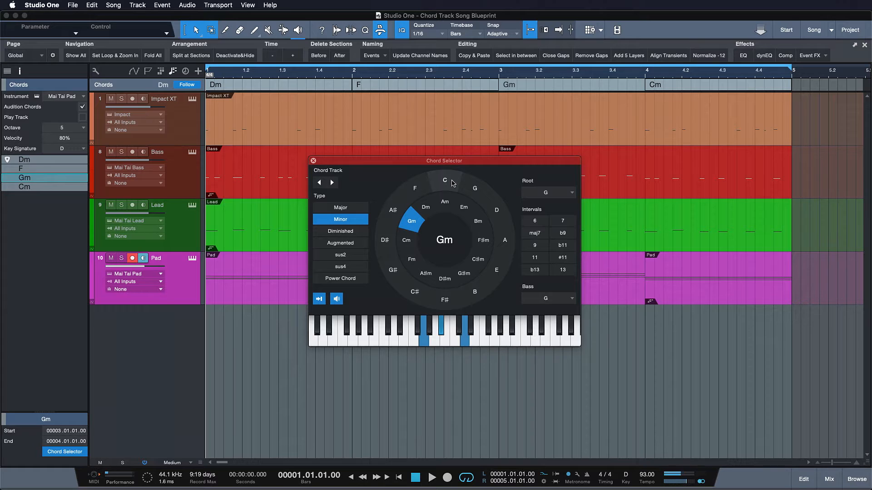
click(445, 180)
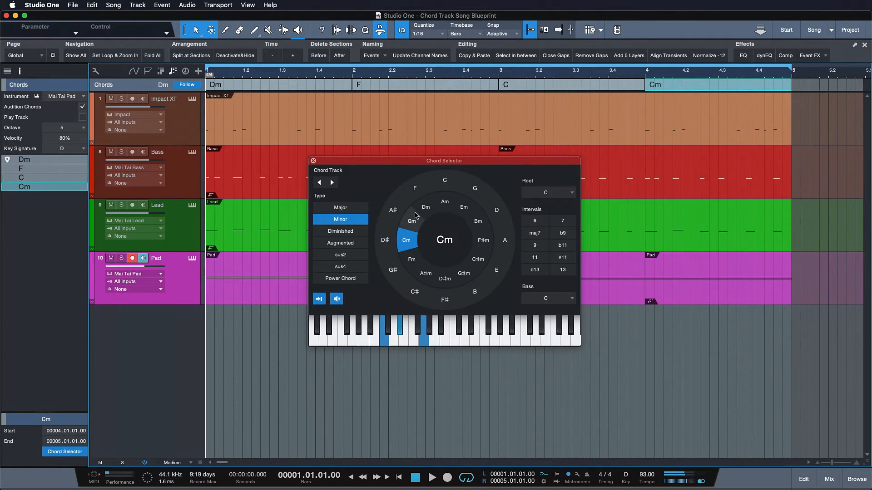
click(412, 221)
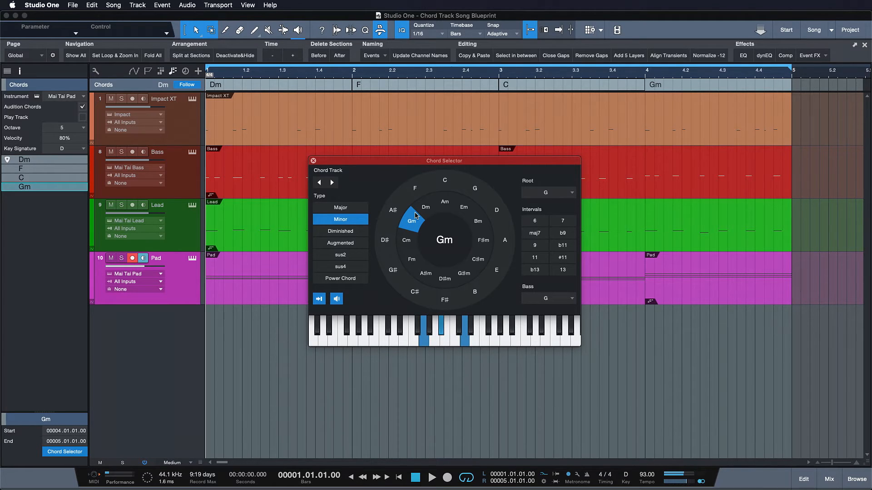
click(430, 477)
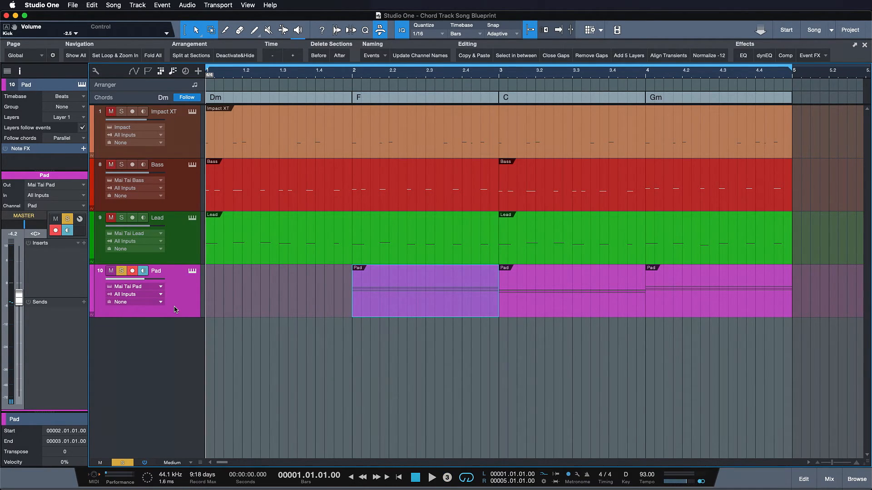
Solo the Impact XT and Pad tracks and audition the Pad parts following the progression
click(433, 478)
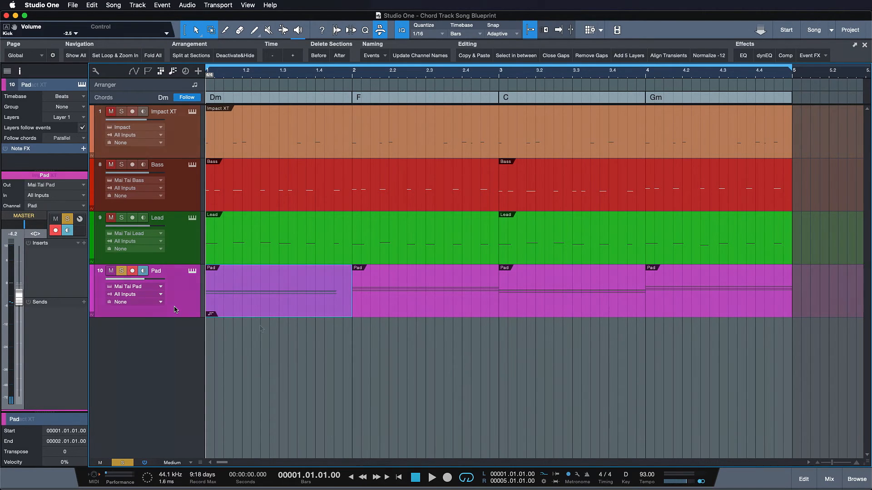
click(164, 111)
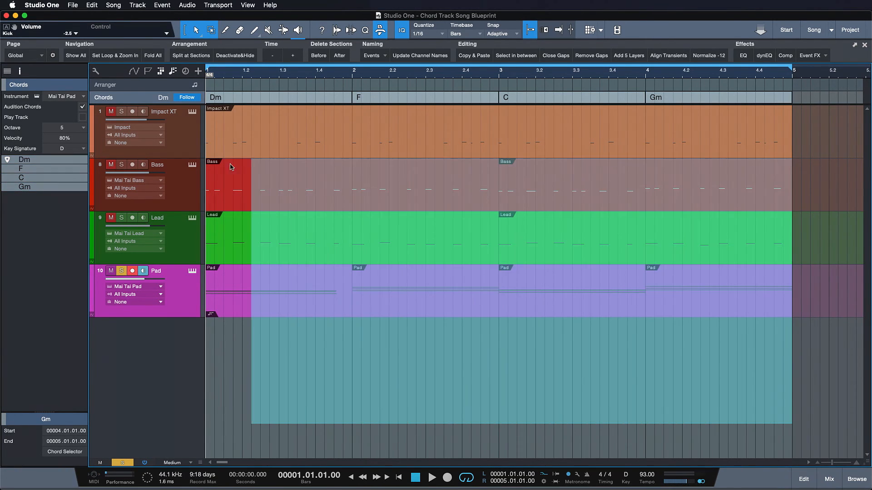
Select all parts on the Impact XT, Bass, Lead and Pad tracks together
click(164, 111)
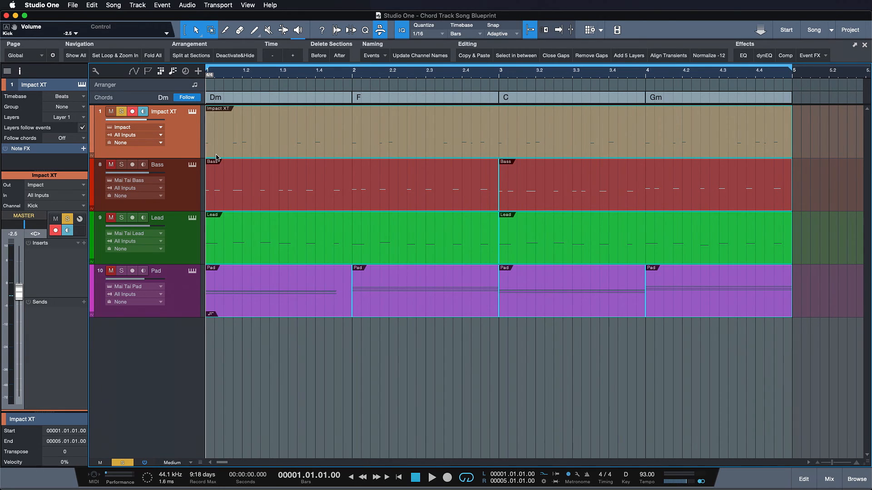